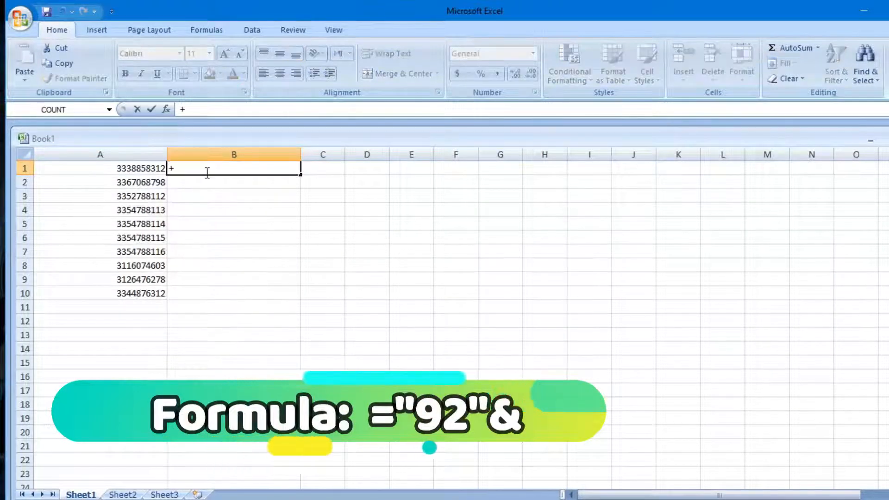
{"action": "type", "text": "=\""}
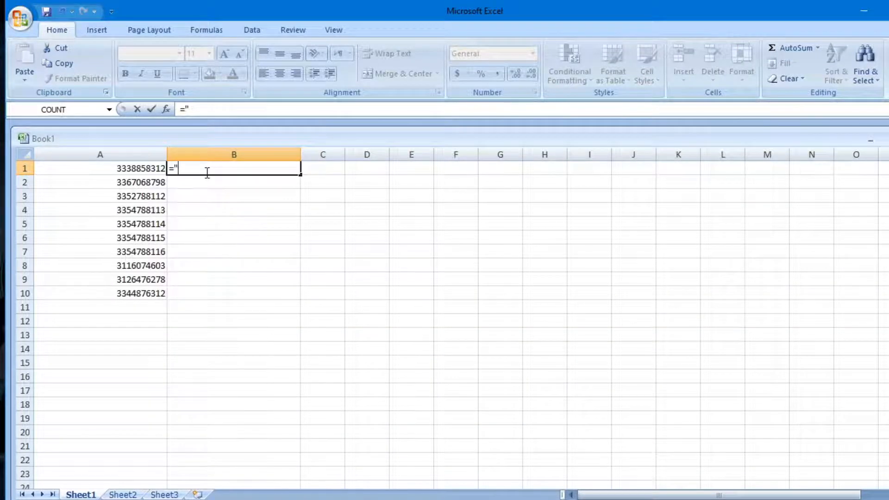
{"action": "type", "text": "92"}
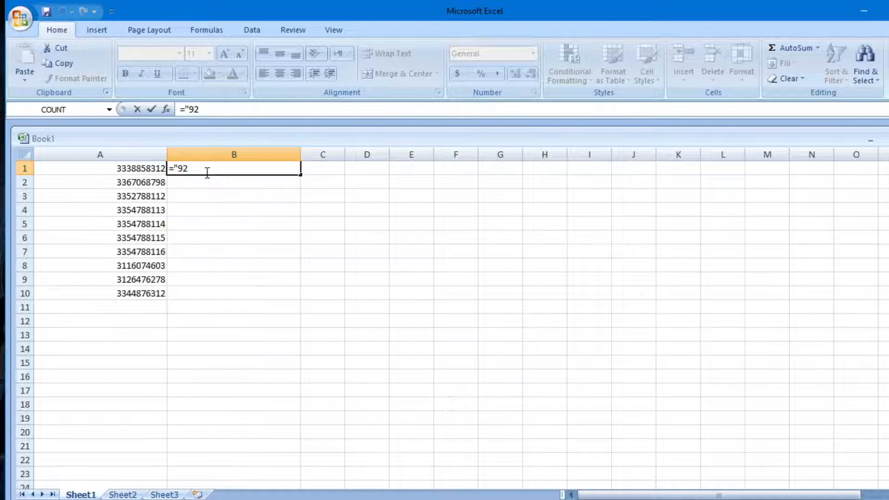
{"action": "type", "text": "\""}
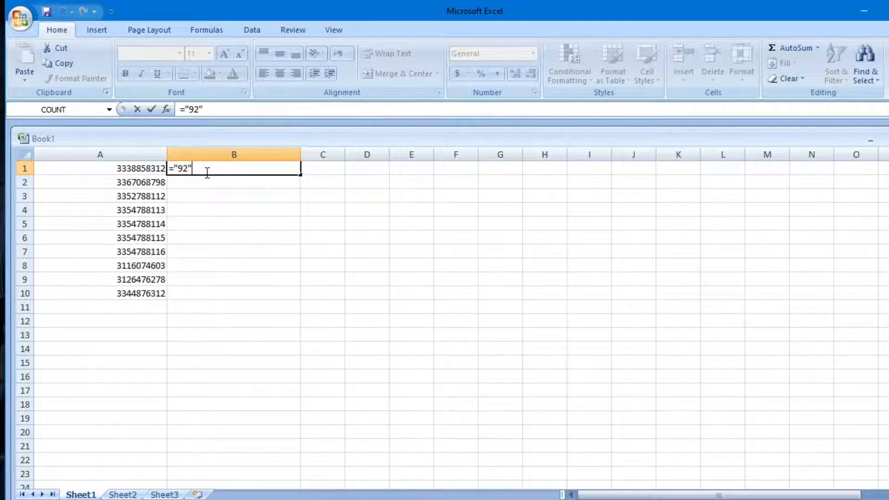
{"action": "type", "text": "&"}
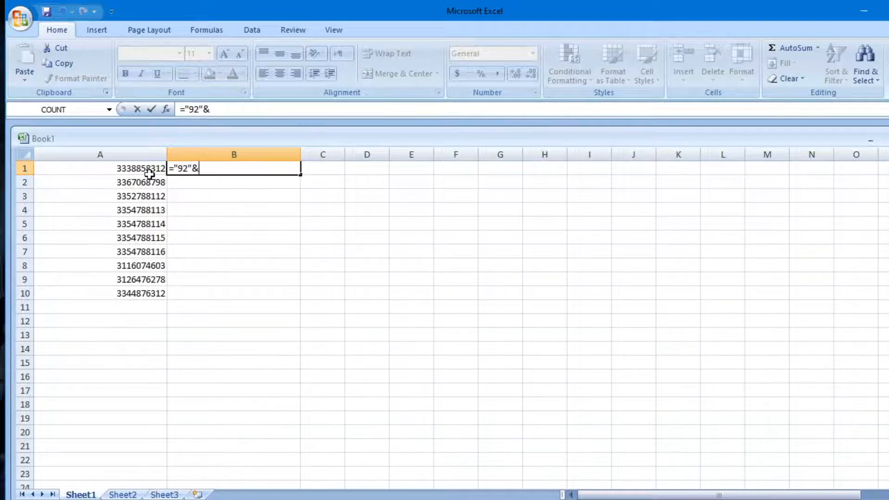
{"action": "left_click", "coordinate": [100, 168]}
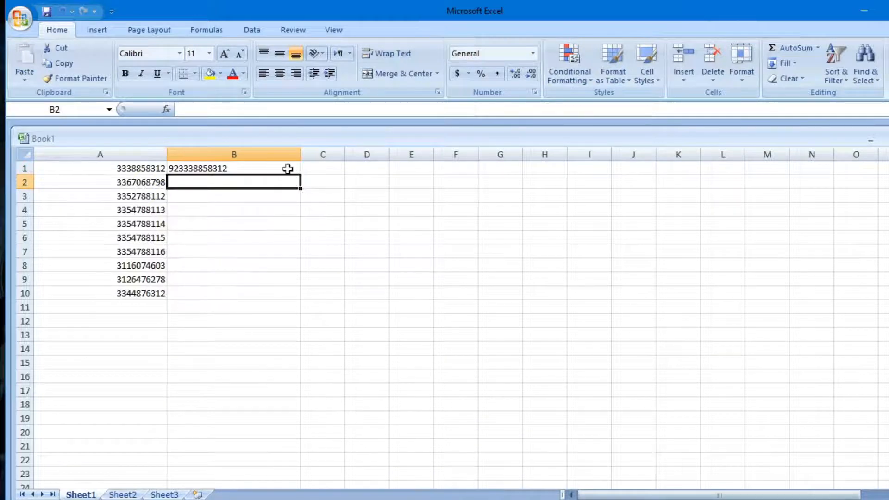
- Fill the B1 formula down through B10 so every number gets the 92 prefix
{"action": "left_click", "coordinate": [234, 168]}
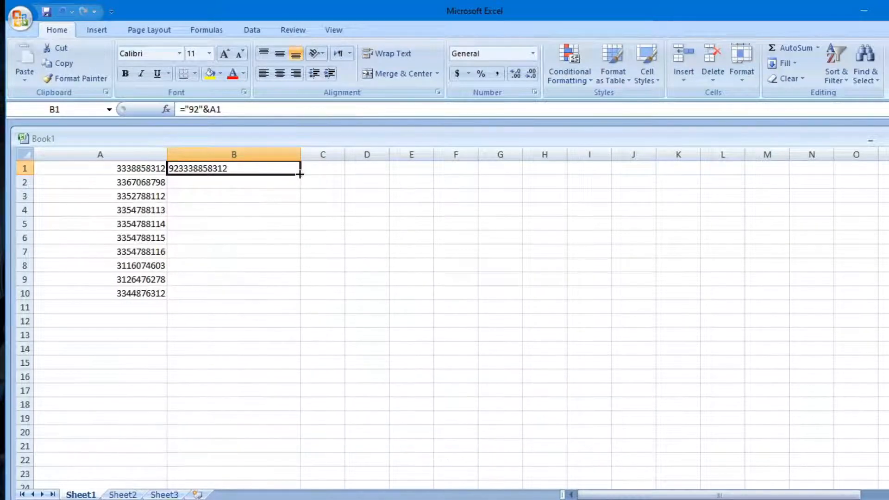
{"action": "left_click_drag", "start_coordinate": [299, 173], "coordinate": [291, 269]}
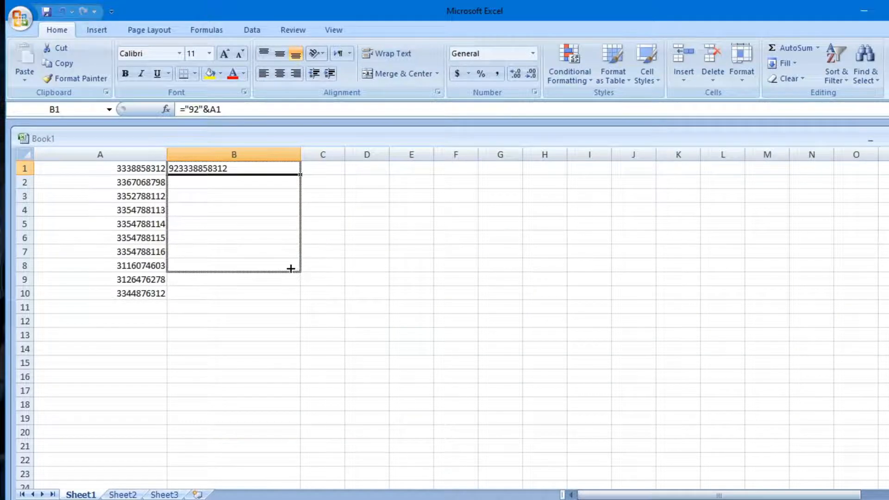
{"action": "left_click_drag", "start_coordinate": [291, 167], "coordinate": [291, 293]}
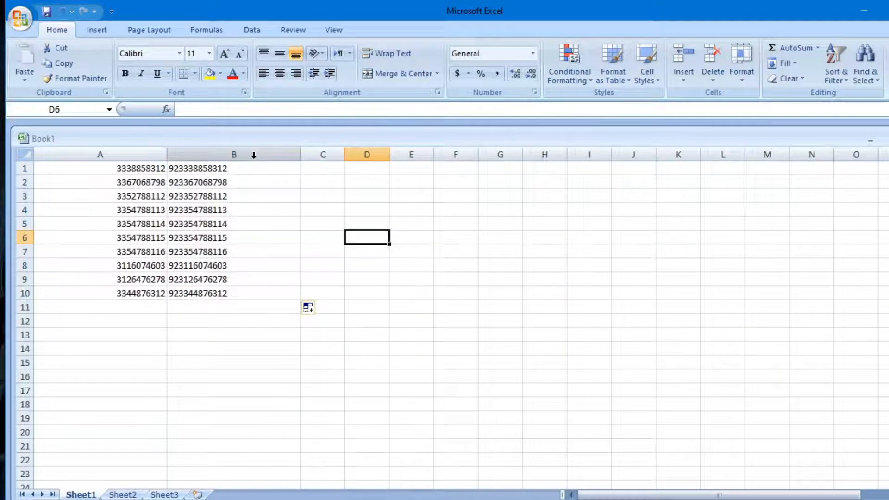
- Copy the whole of column B with its prefixed numbers
{"action": "left_click", "coordinate": [234, 155]}
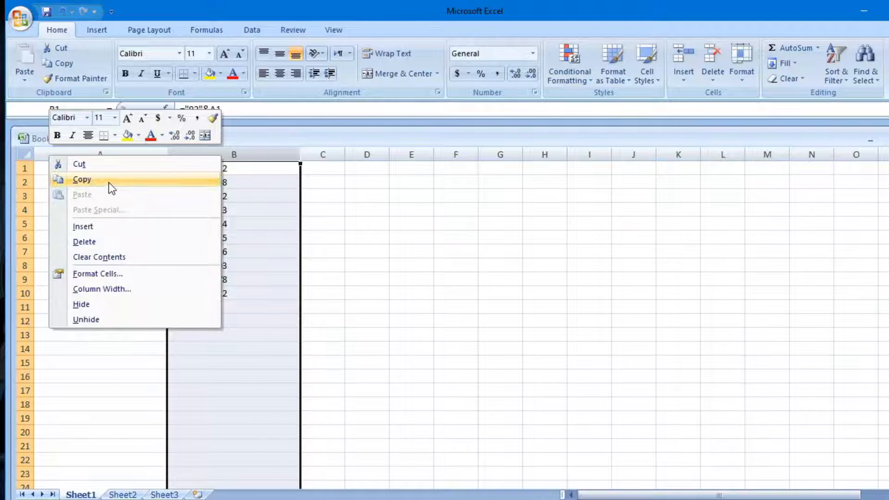
{"action": "left_click", "coordinate": [82, 179]}
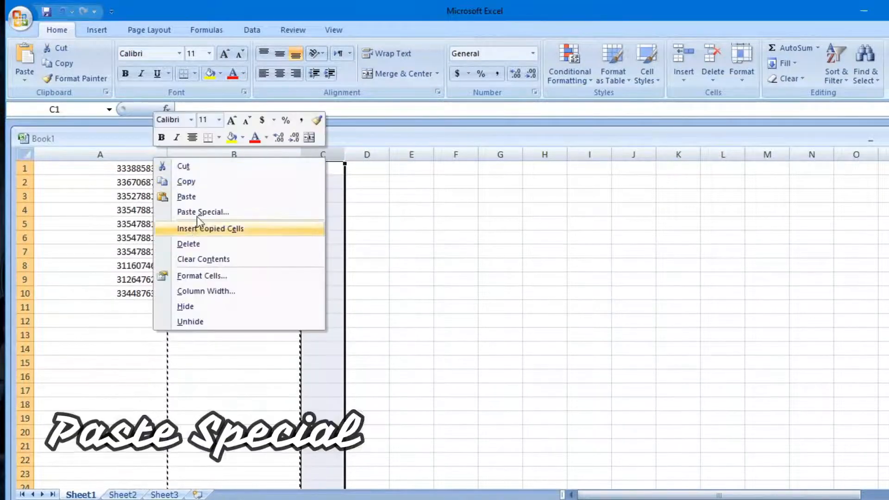
{"action": "mouse_move", "coordinate": [203, 211]}
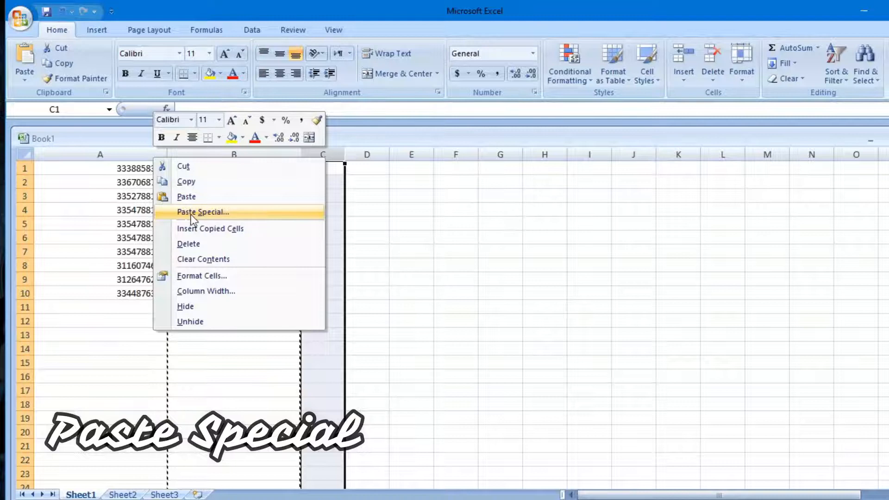
- Paste Special into column C as Values only
{"action": "left_click", "coordinate": [203, 211]}
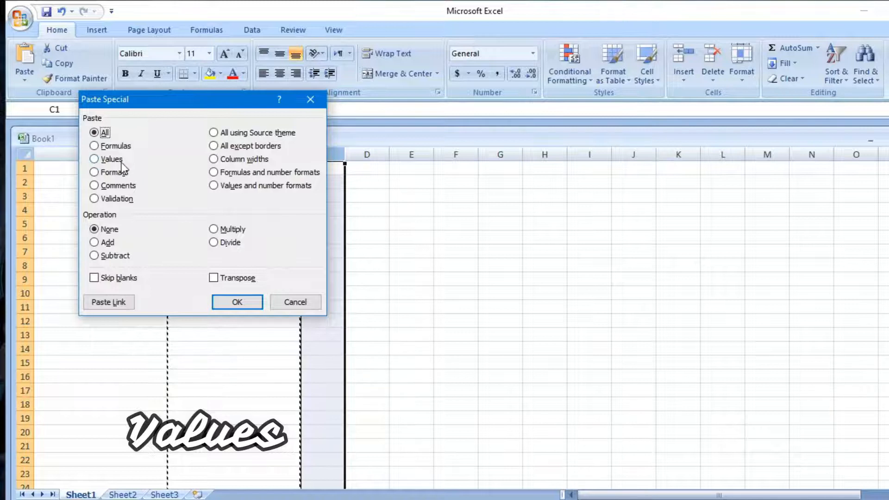
{"action": "left_click", "coordinate": [94, 158]}
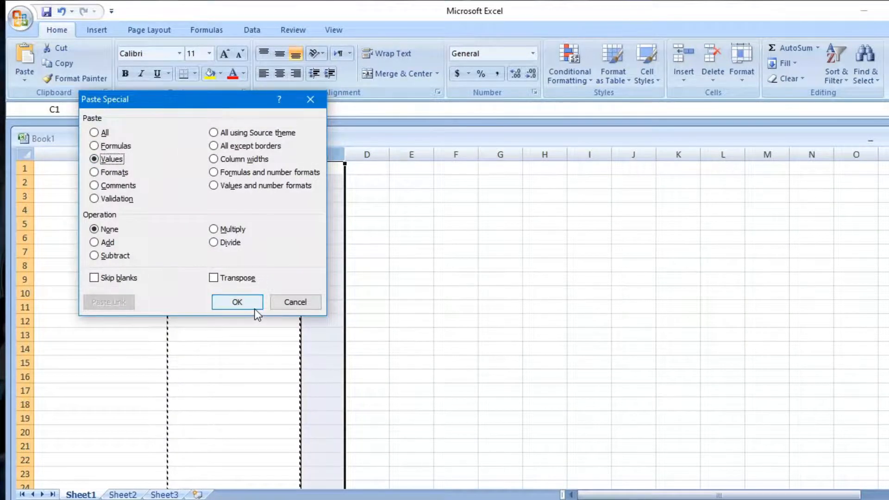
{"action": "left_click", "coordinate": [237, 302]}
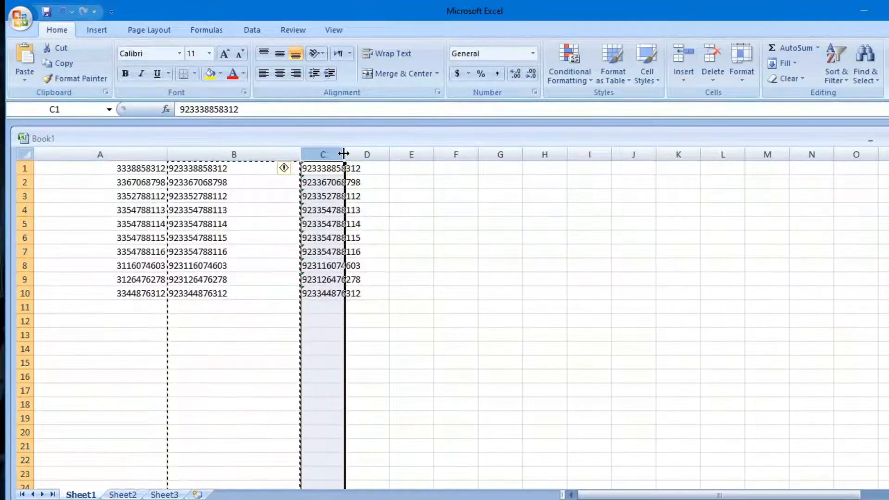
- Widen column C, then delete columns A and B leaving the values in column A
{"action": "left_click_drag", "start_coordinate": [345, 153], "coordinate": [387, 154]}
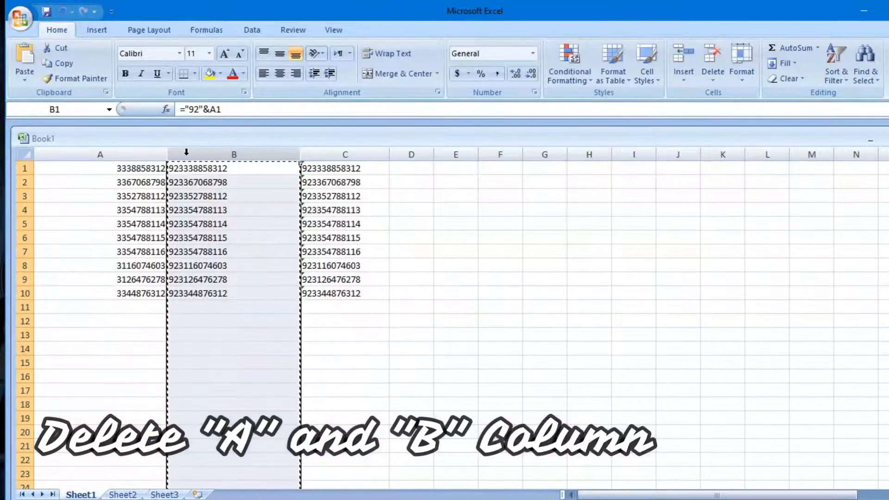
{"action": "left_click", "coordinate": [100, 168]}
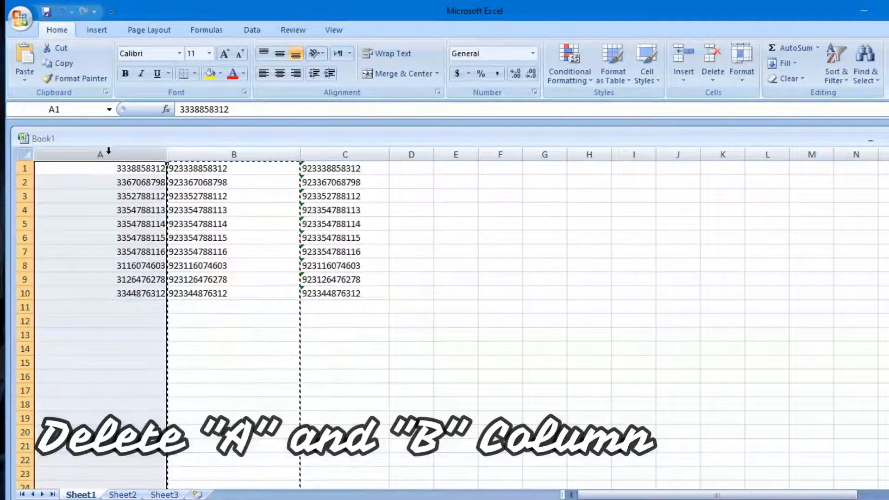
{"action": "right_click", "coordinate": [99, 155]}
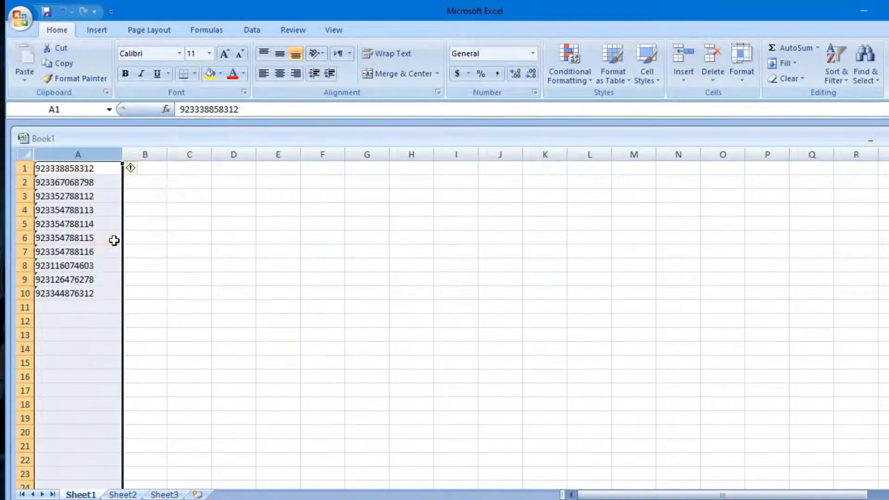
{"action": "mouse_move", "coordinate": [180, 294]}
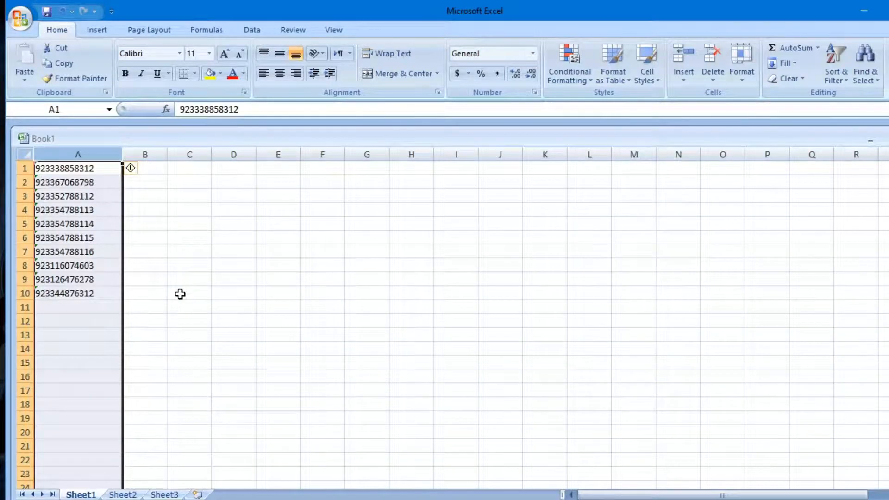
{"action": "left_click", "coordinate": [189, 294]}
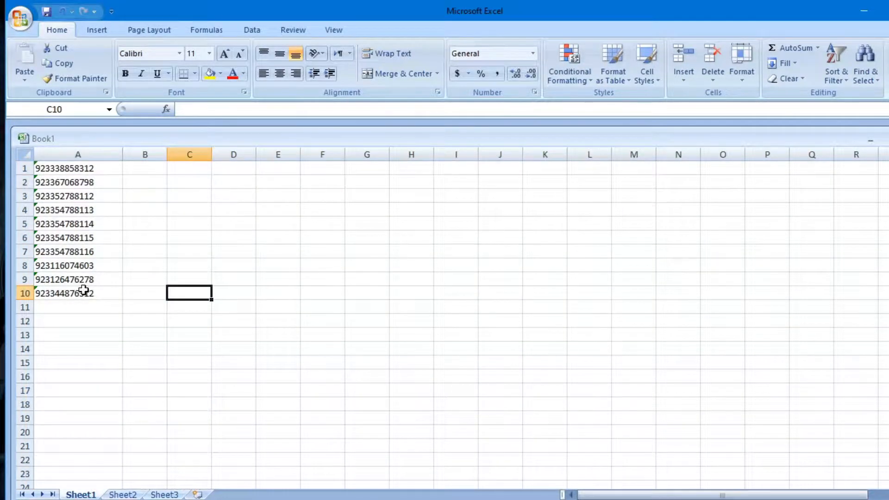